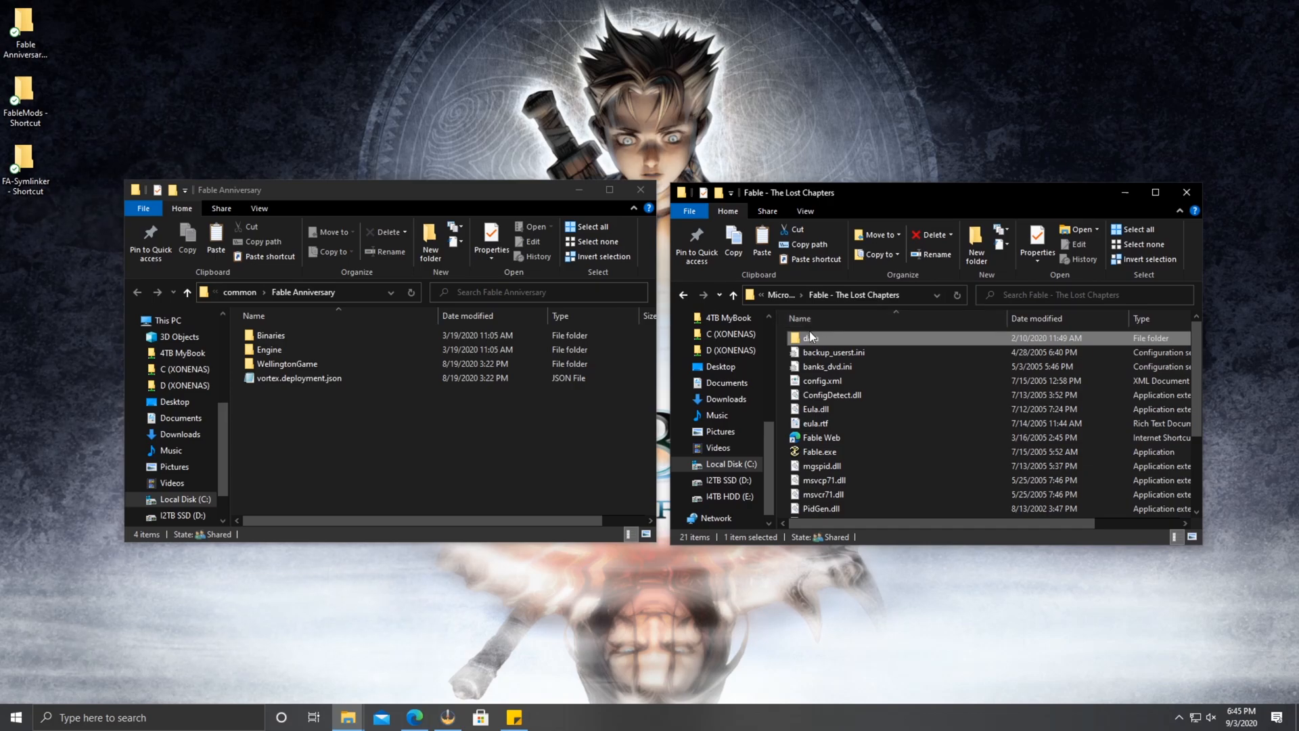
{"action": "mouse_move", "coordinate": [349, 717]}
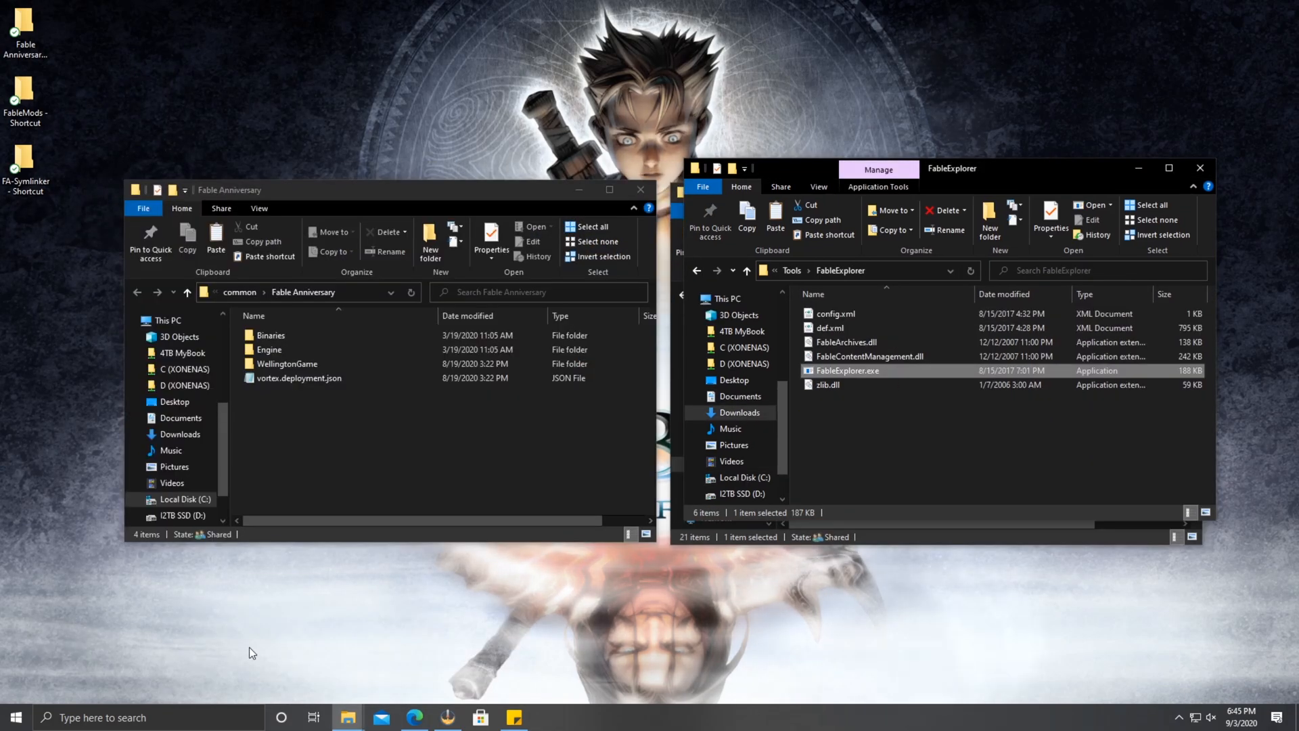
Move the FableExplorer folder window aside next to the two game folders.
{"action": "left_click_drag", "start_coordinate": [230, 189], "coordinate": [320, 219]}
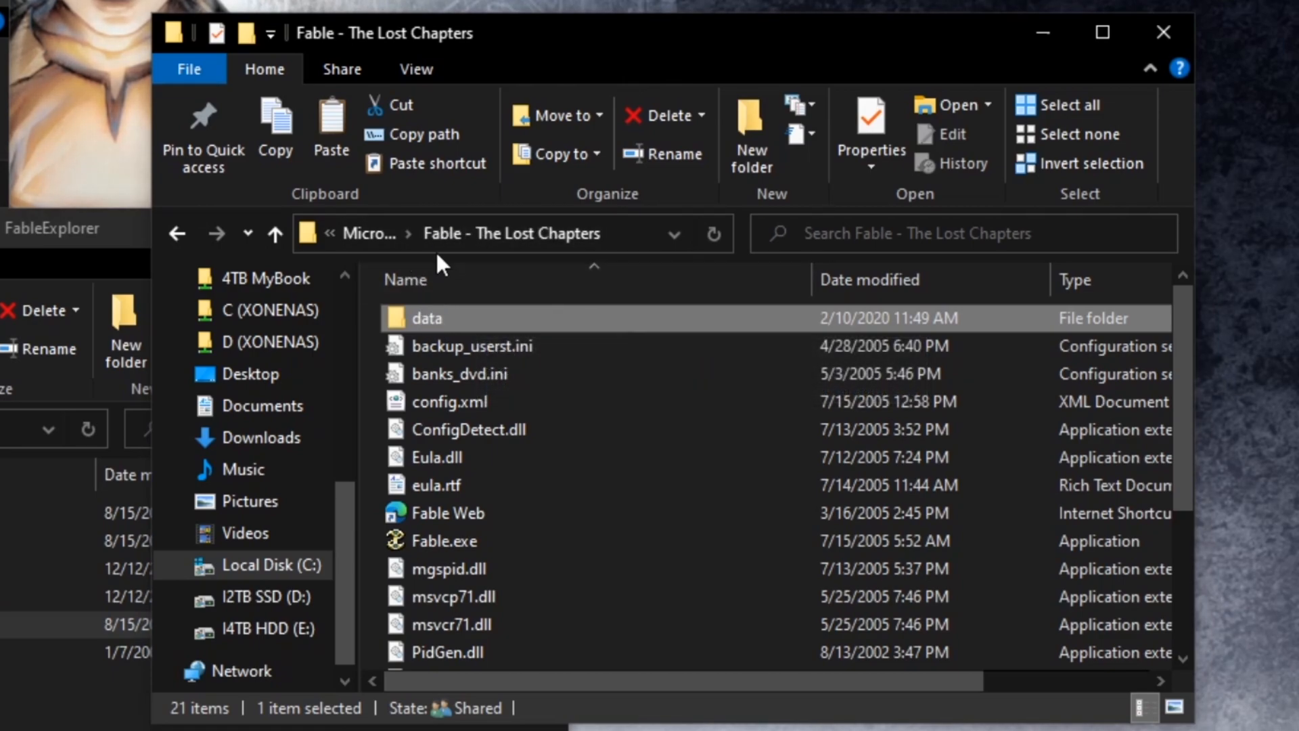
{"action": "mouse_move", "coordinate": [460, 322]}
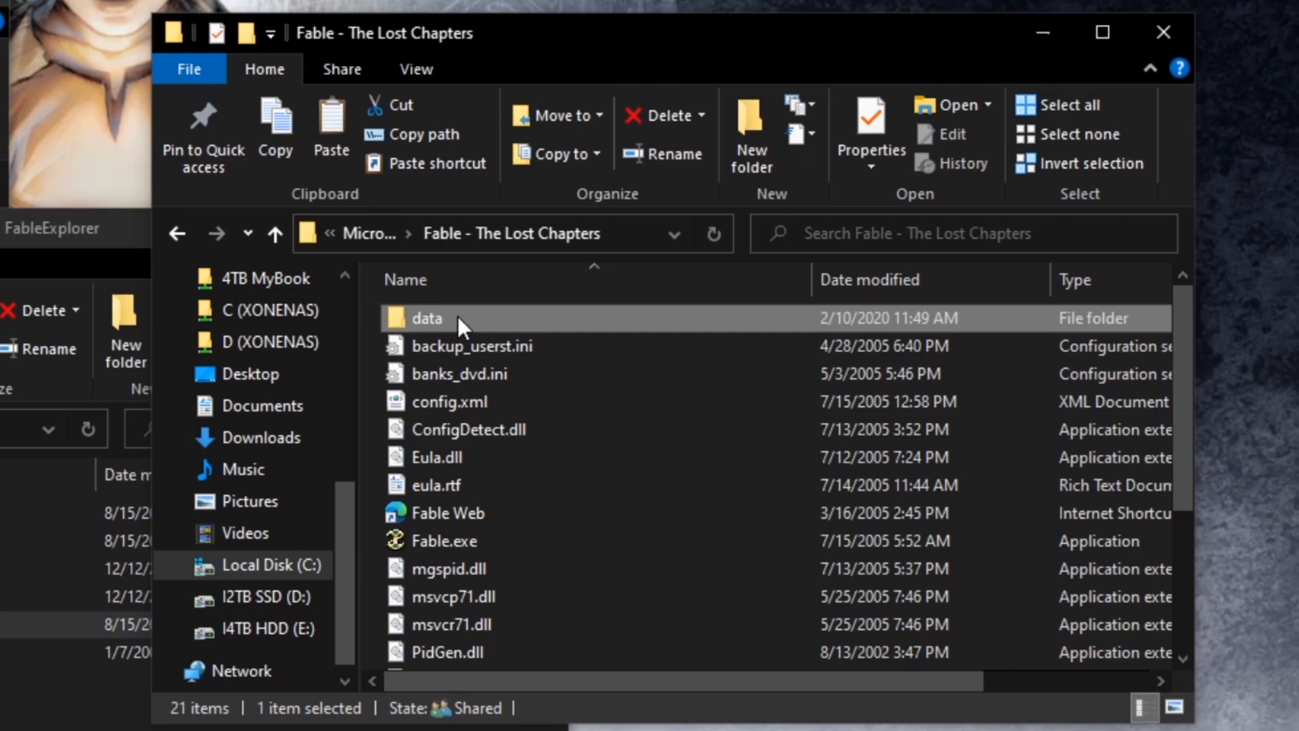
{"action": "mouse_move", "coordinate": [422, 319]}
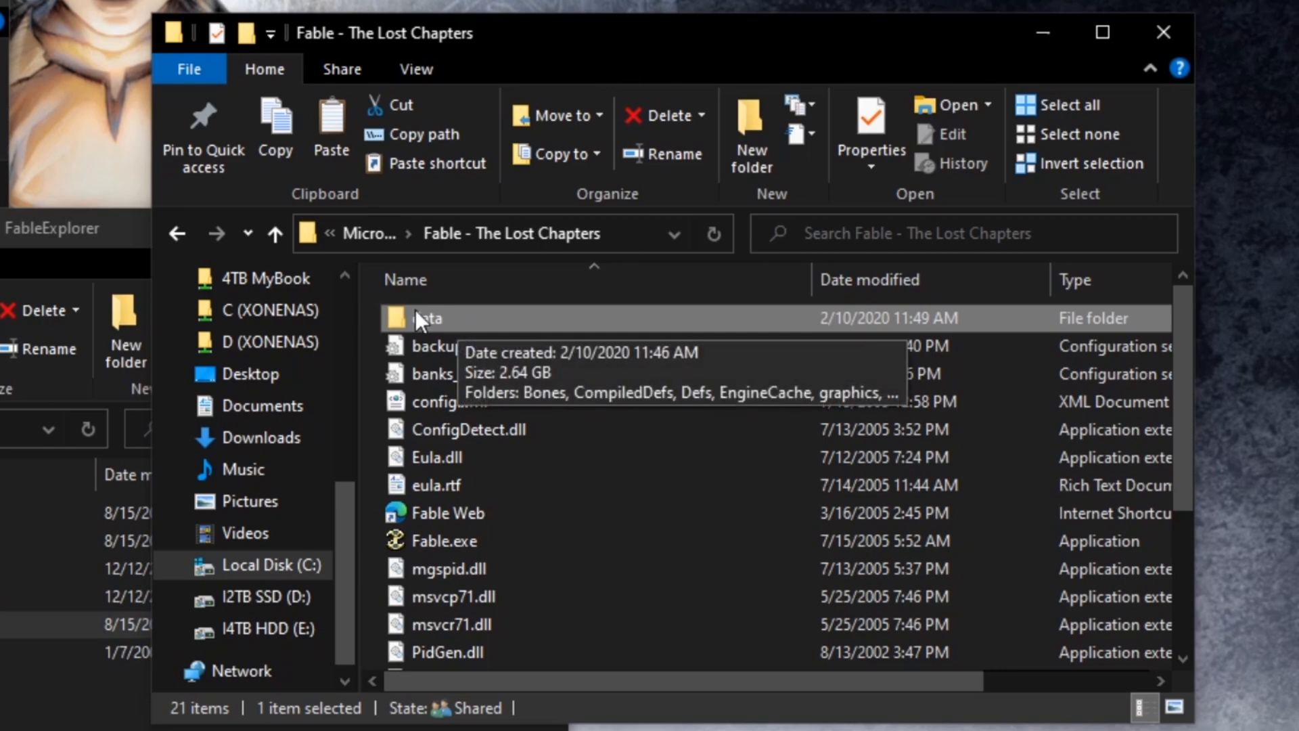
Browse into The Lost Chapters' data\graphics folder toward textures.big.
{"action": "double_click", "coordinate": [425, 318]}
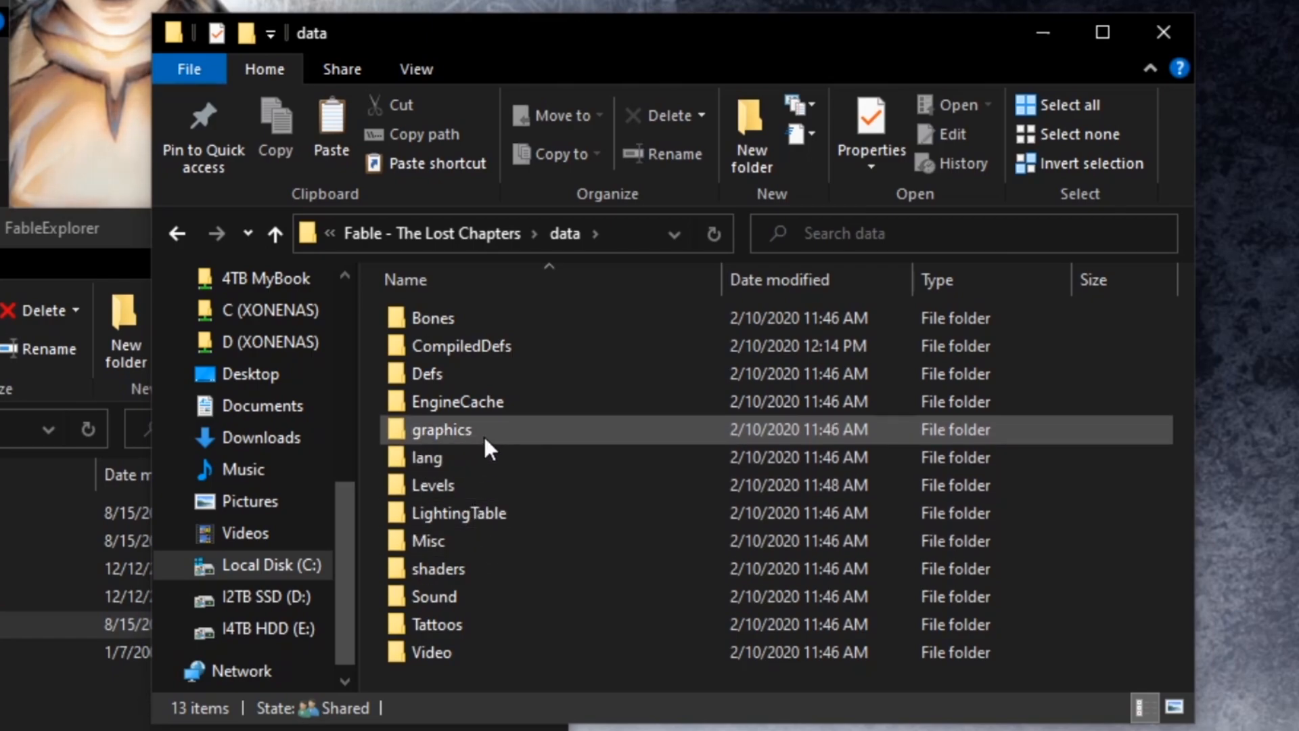
{"action": "double_click", "coordinate": [441, 430]}
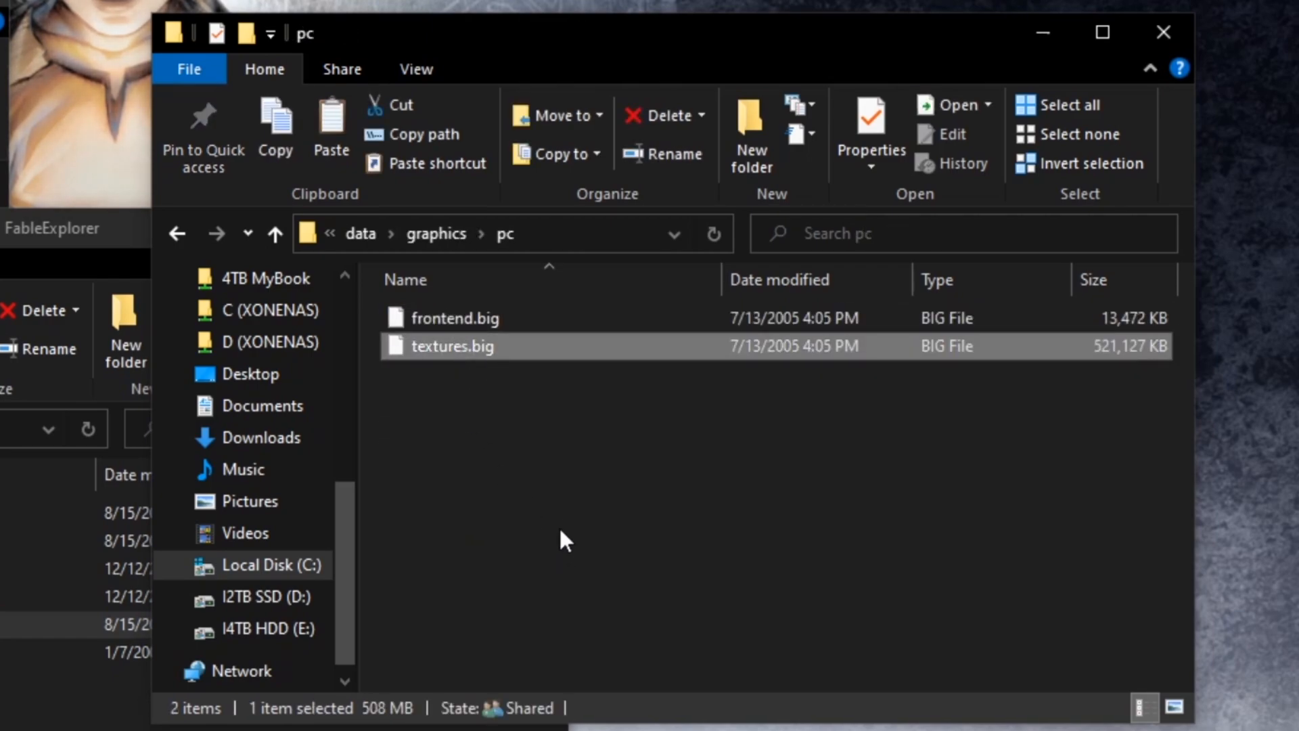
{"action": "mouse_move", "coordinate": [555, 516]}
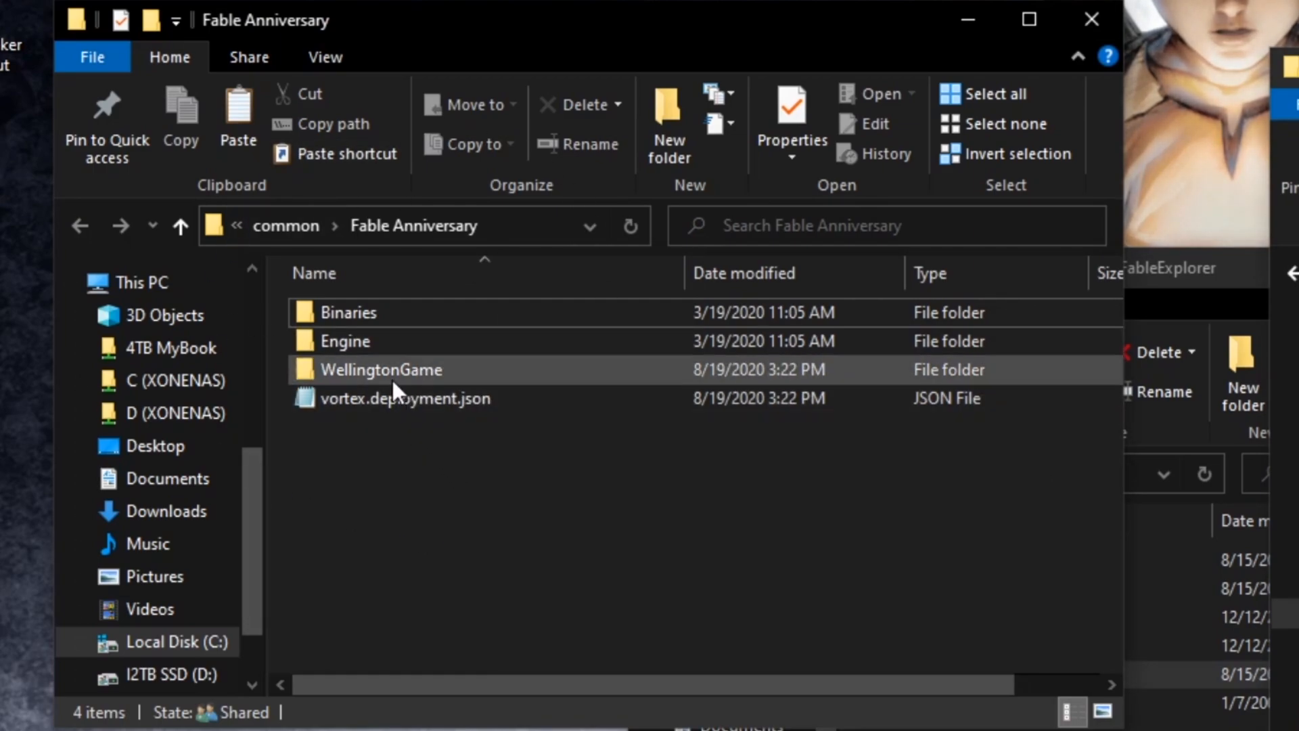
Browse into WellingtonGame\FableData\Build\Data\CompiledDefs in the Fable Anniversary folder.
{"action": "double_click", "coordinate": [382, 369]}
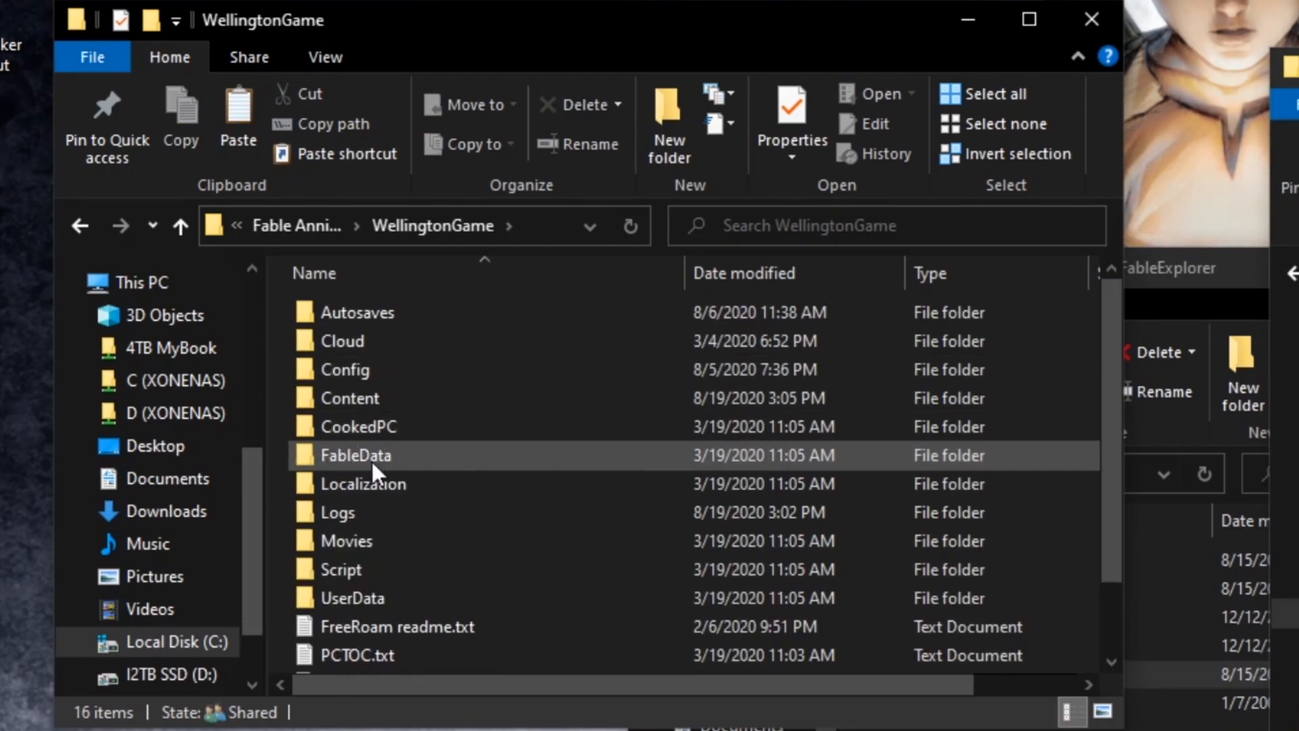
{"action": "double_click", "coordinate": [358, 454]}
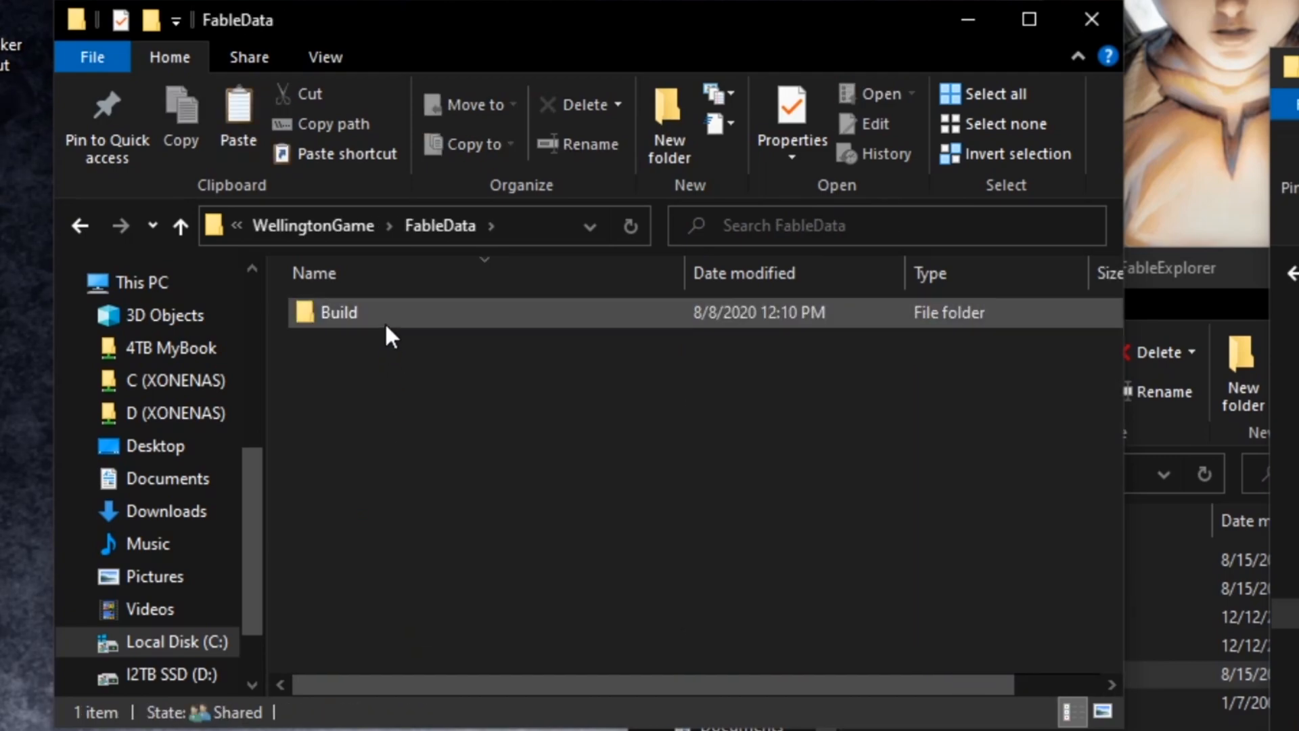
{"action": "double_click", "coordinate": [338, 313]}
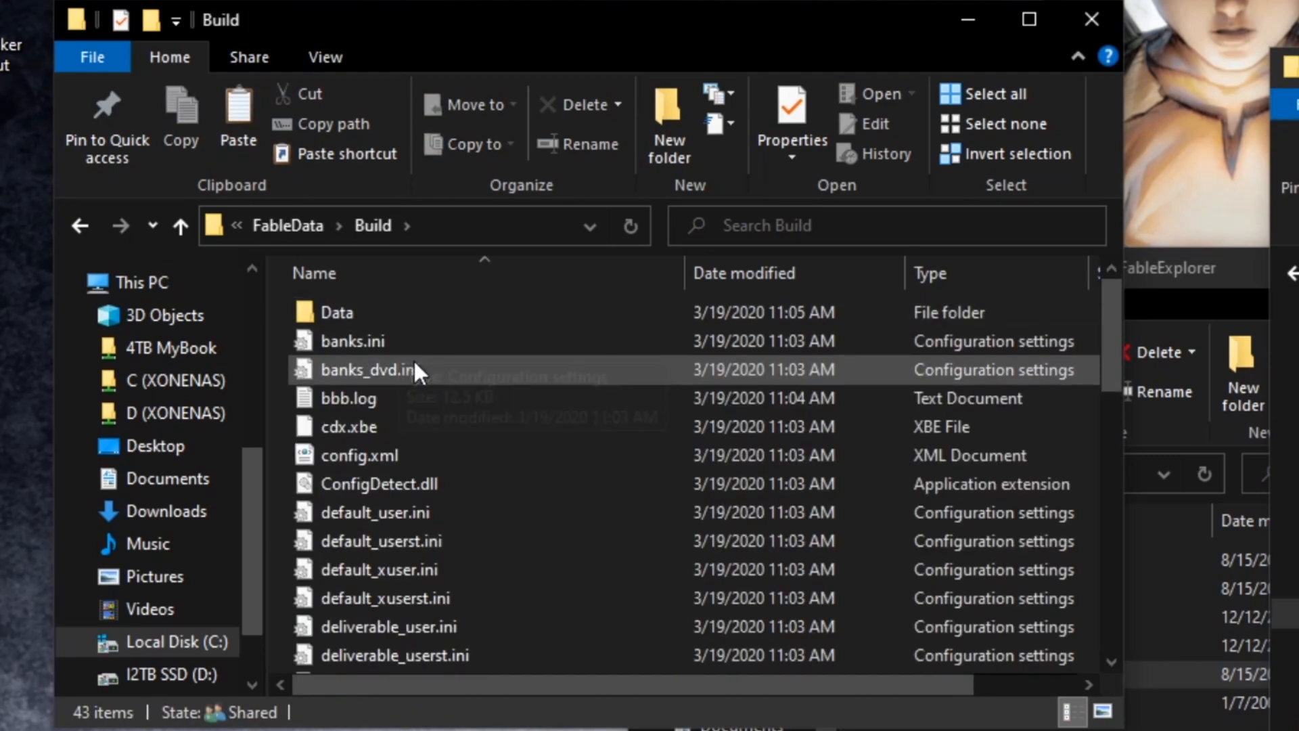
{"action": "double_click", "coordinate": [336, 311]}
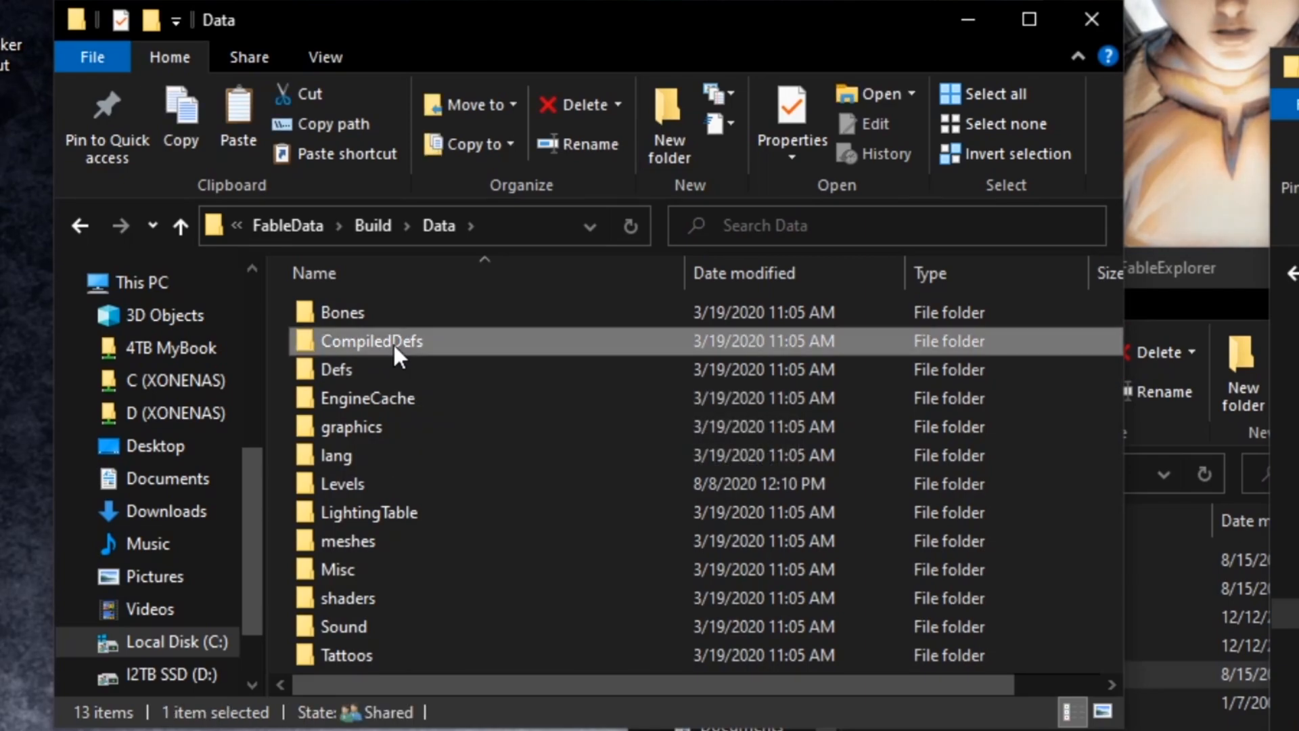
{"action": "double_click", "coordinate": [370, 341]}
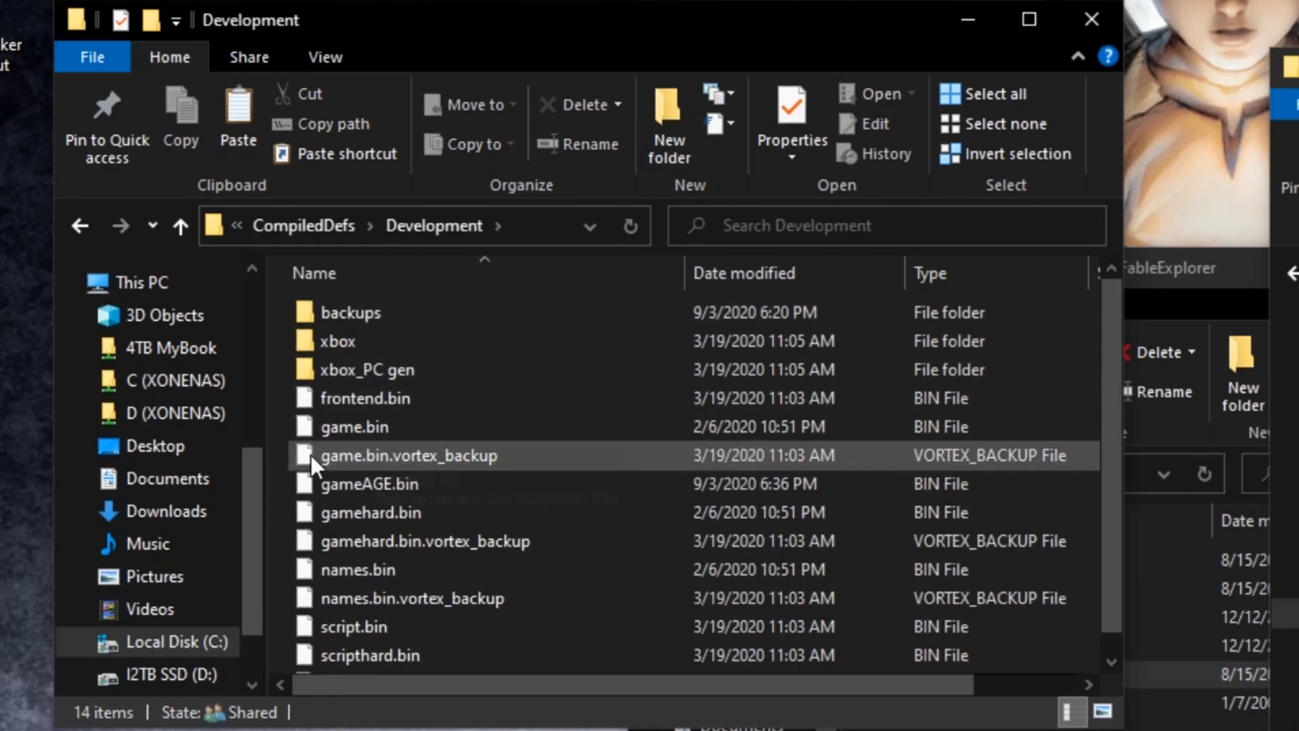
{"action": "mouse_move", "coordinate": [289, 491]}
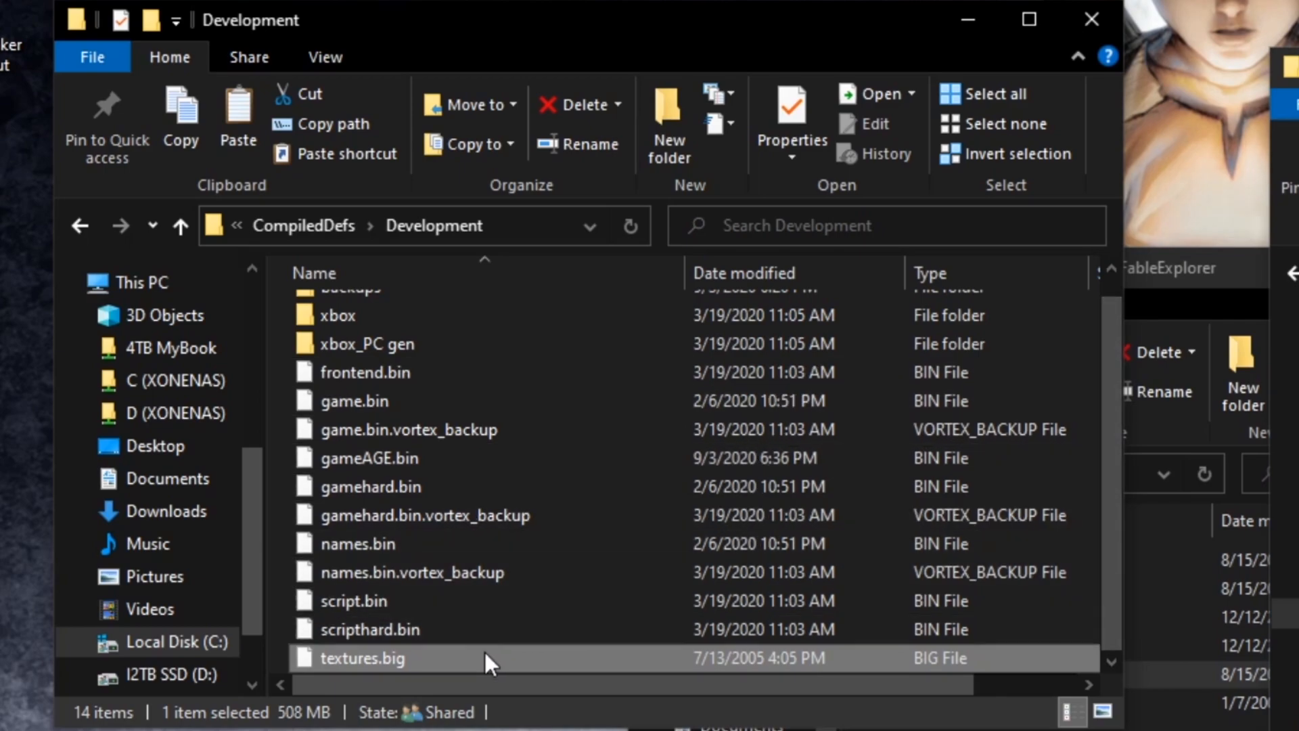
{"action": "mouse_move", "coordinate": [590, 493]}
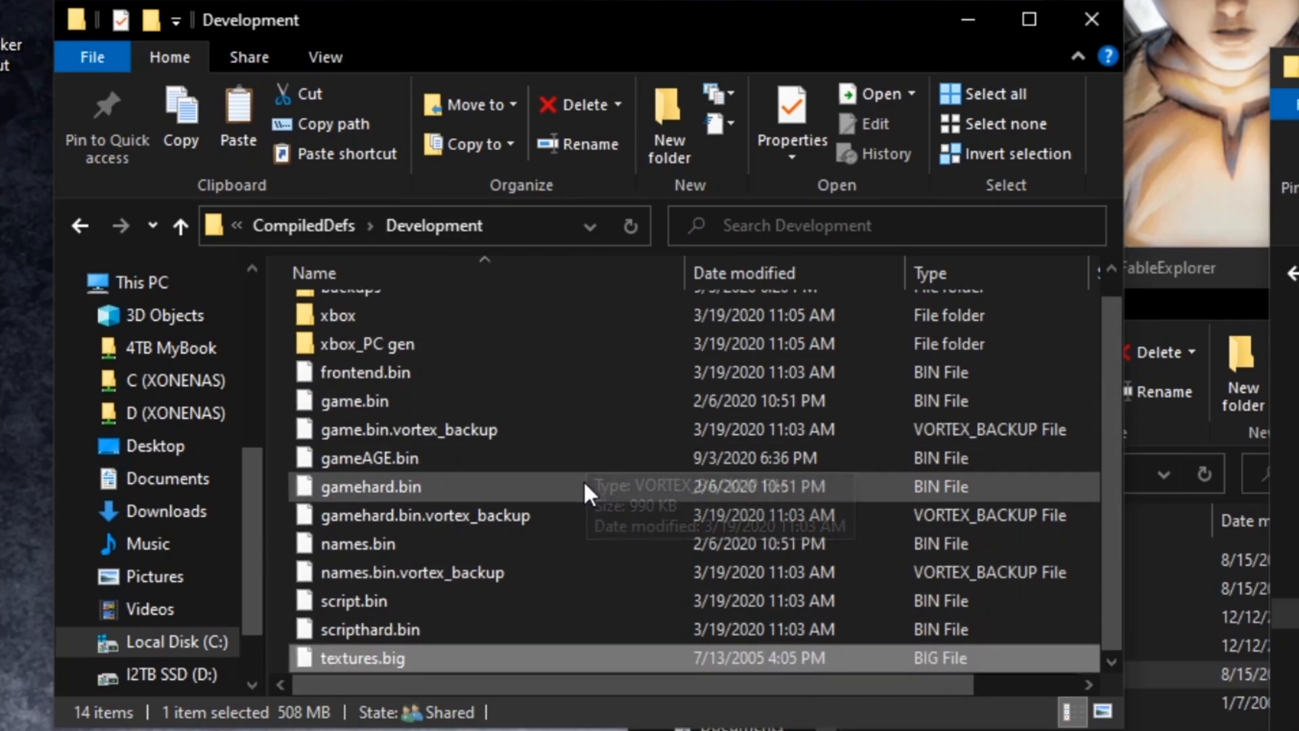
{"action": "mouse_move", "coordinate": [361, 668]}
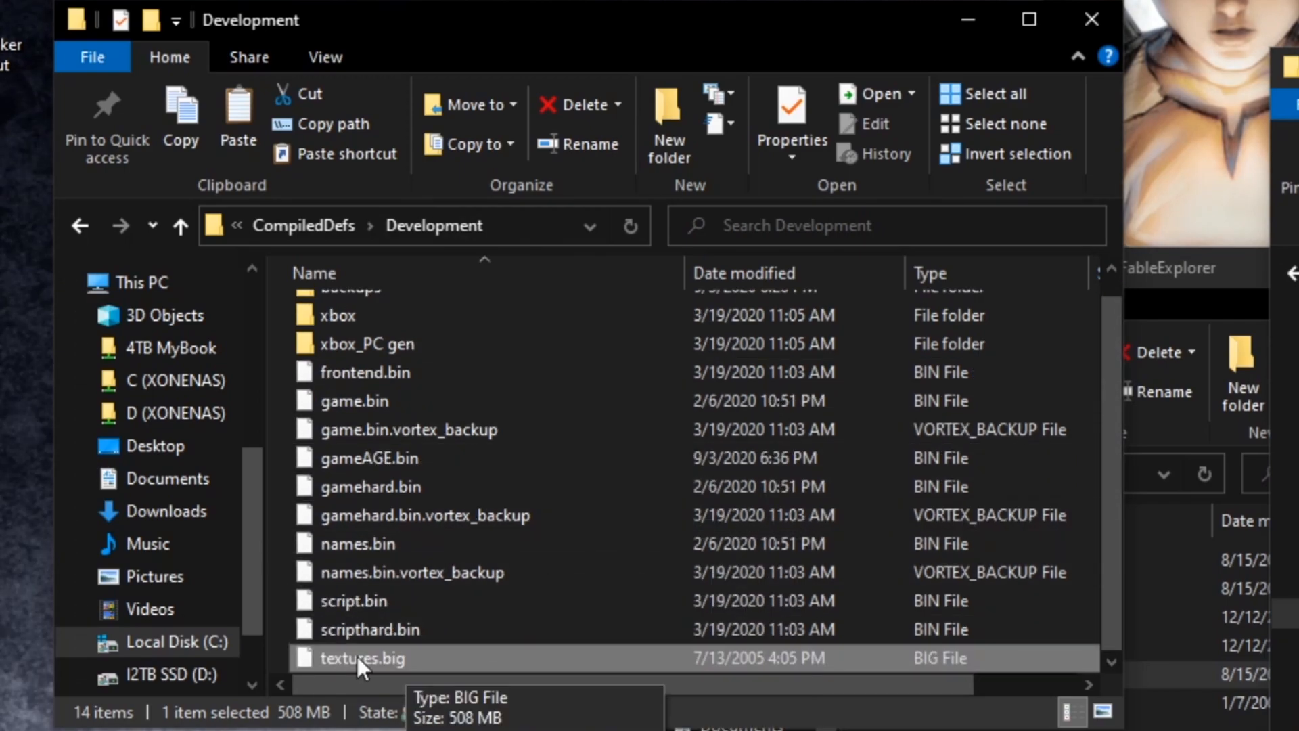
{"action": "mouse_move", "coordinate": [421, 594]}
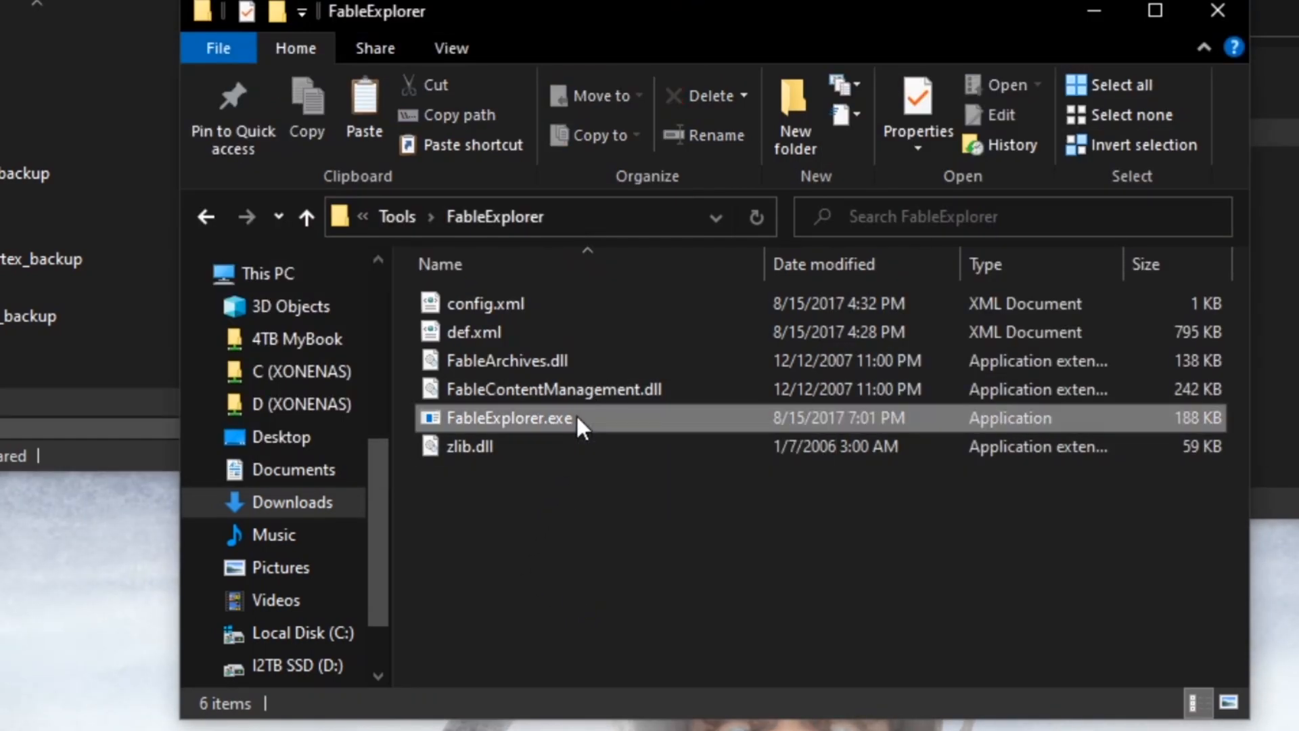
Launch Fable Explorer and load textures.big from the Development folder.
{"action": "double_click", "coordinate": [509, 418]}
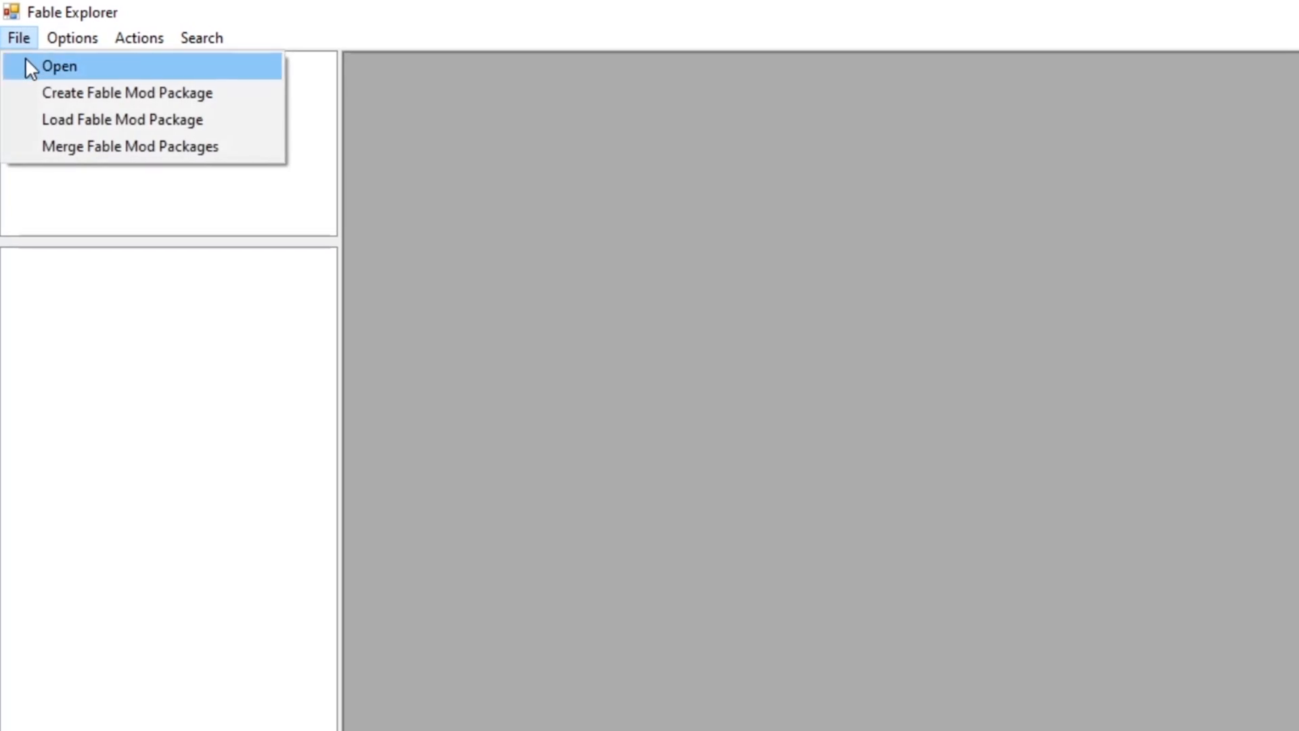
{"action": "mouse_move", "coordinate": [30, 95]}
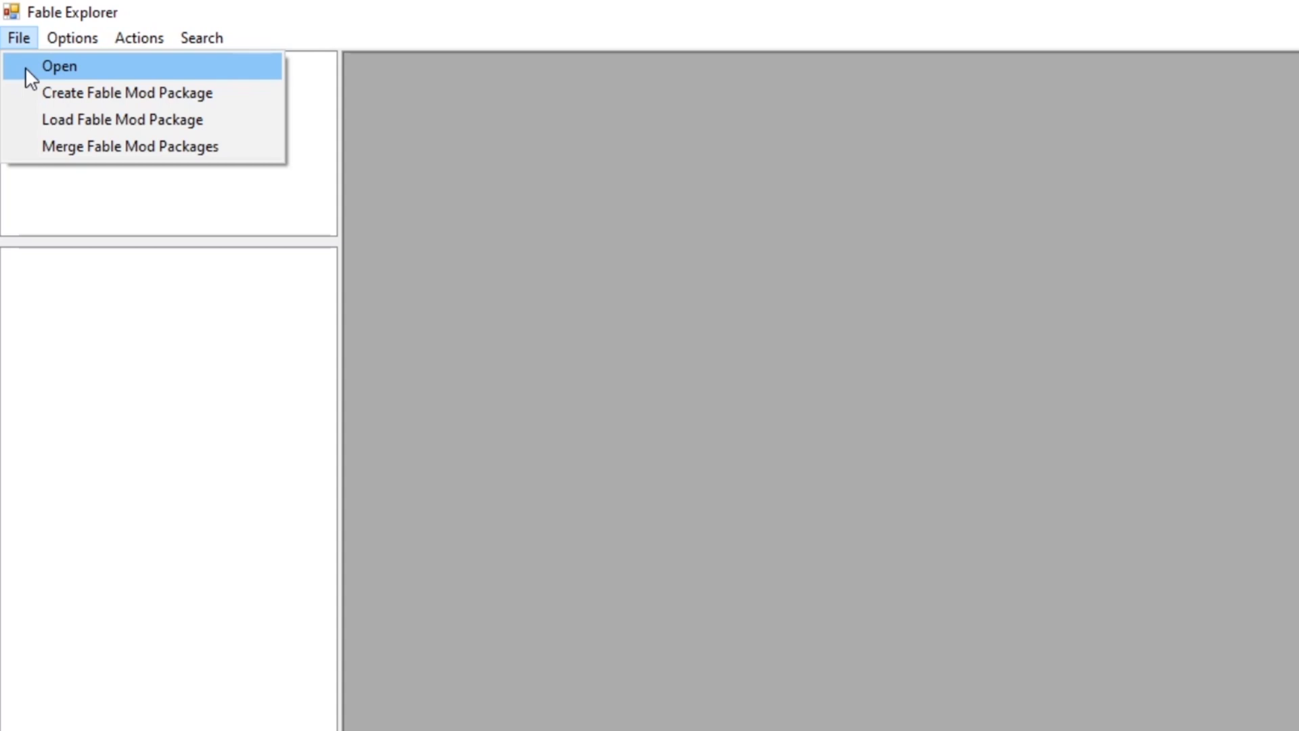
{"action": "left_click", "coordinate": [62, 66]}
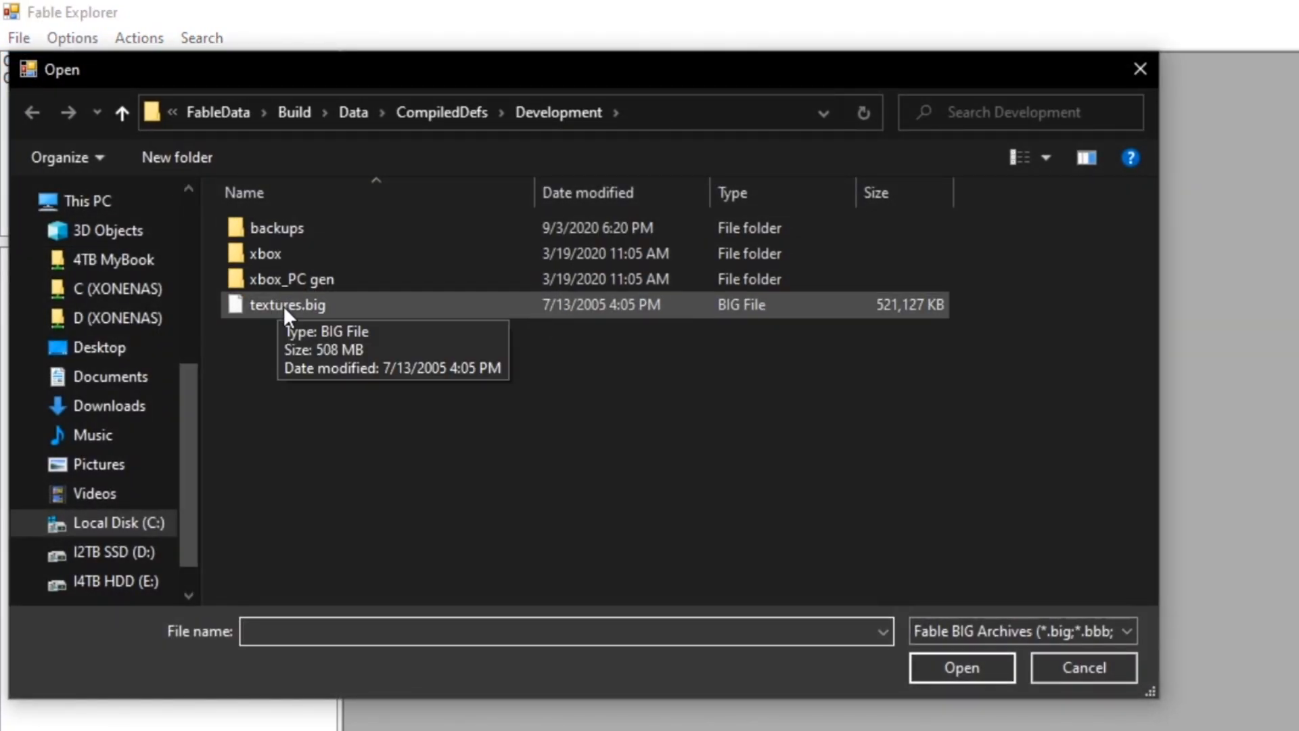
{"action": "left_click", "coordinate": [287, 306]}
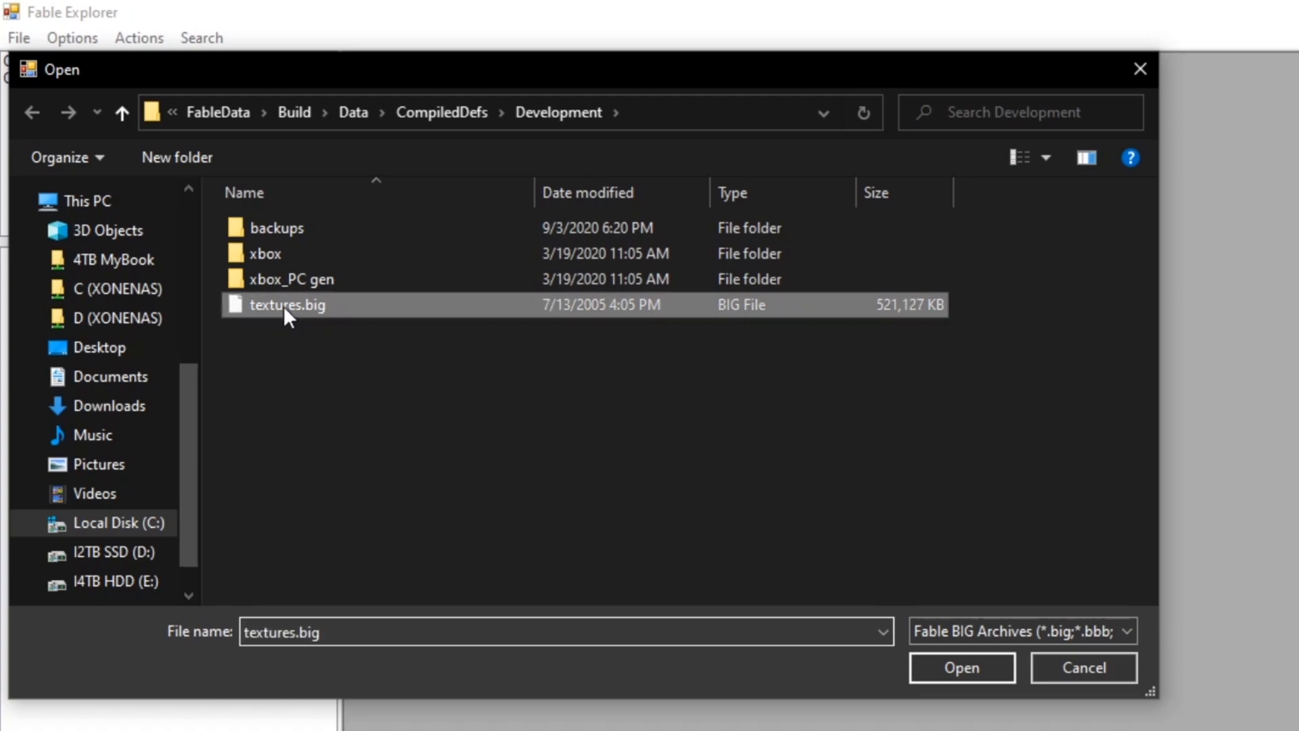
{"action": "left_click", "coordinate": [962, 667]}
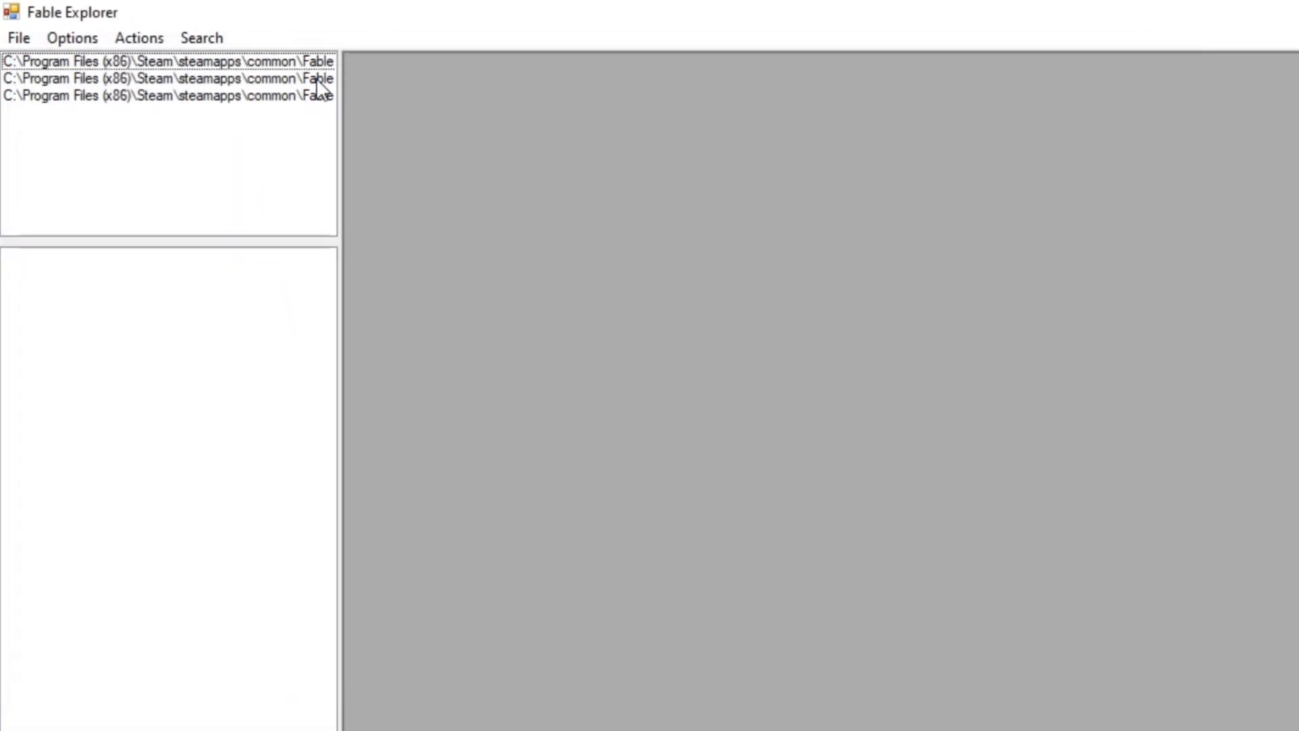
Browse the loaded game file's definition tree down toward CREATURE_HERO.
{"action": "left_click", "coordinate": [169, 80]}
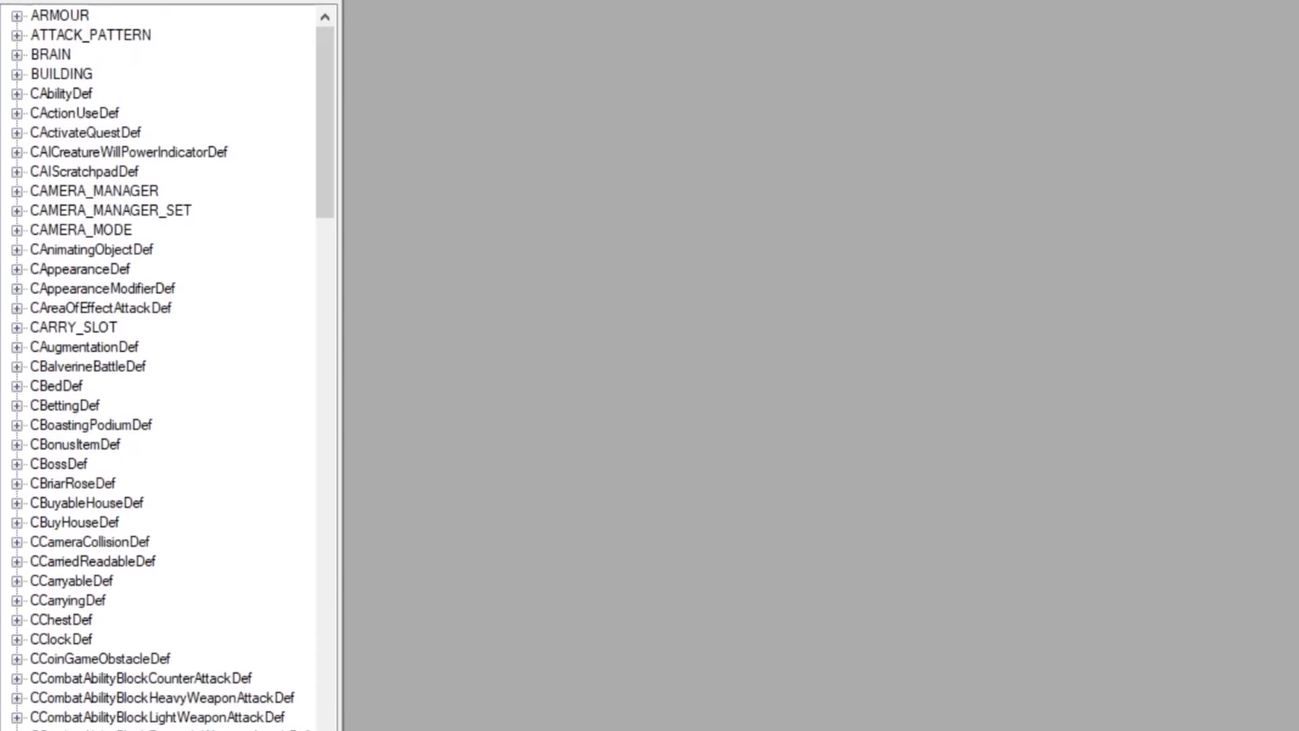
{"action": "scroll", "scroll_direction": "down", "scroll_amount": 3}
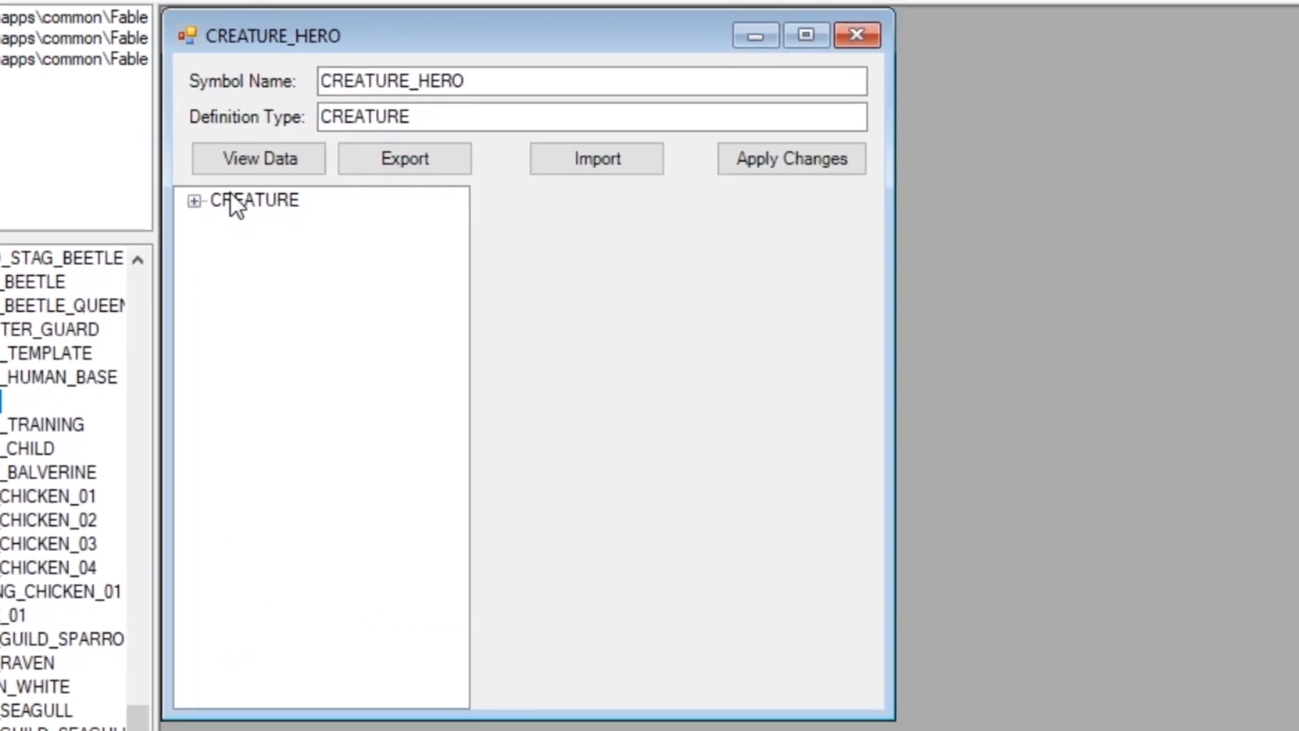
Expand CREATURE_HERO's data and follow its GameBINEntryID link to the CHeroMorphDef.
{"action": "left_click", "coordinate": [254, 201]}
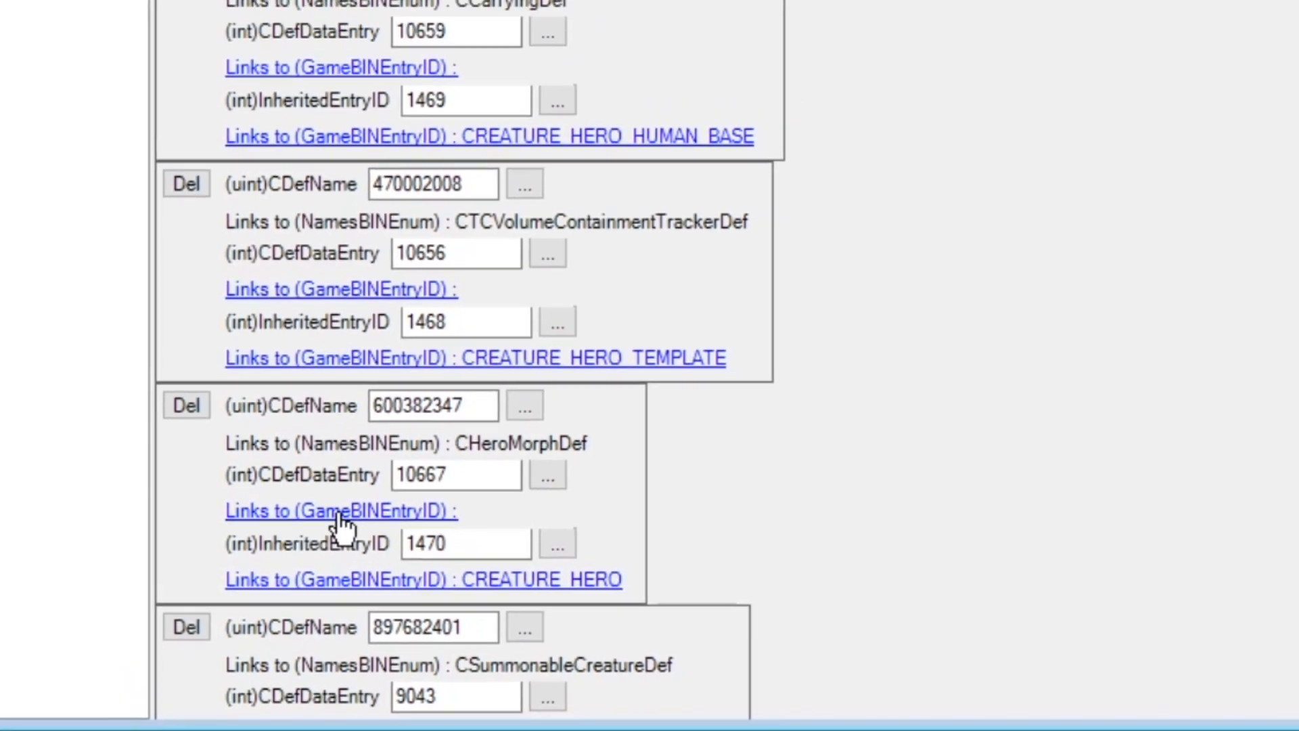
{"action": "left_click", "coordinate": [339, 512]}
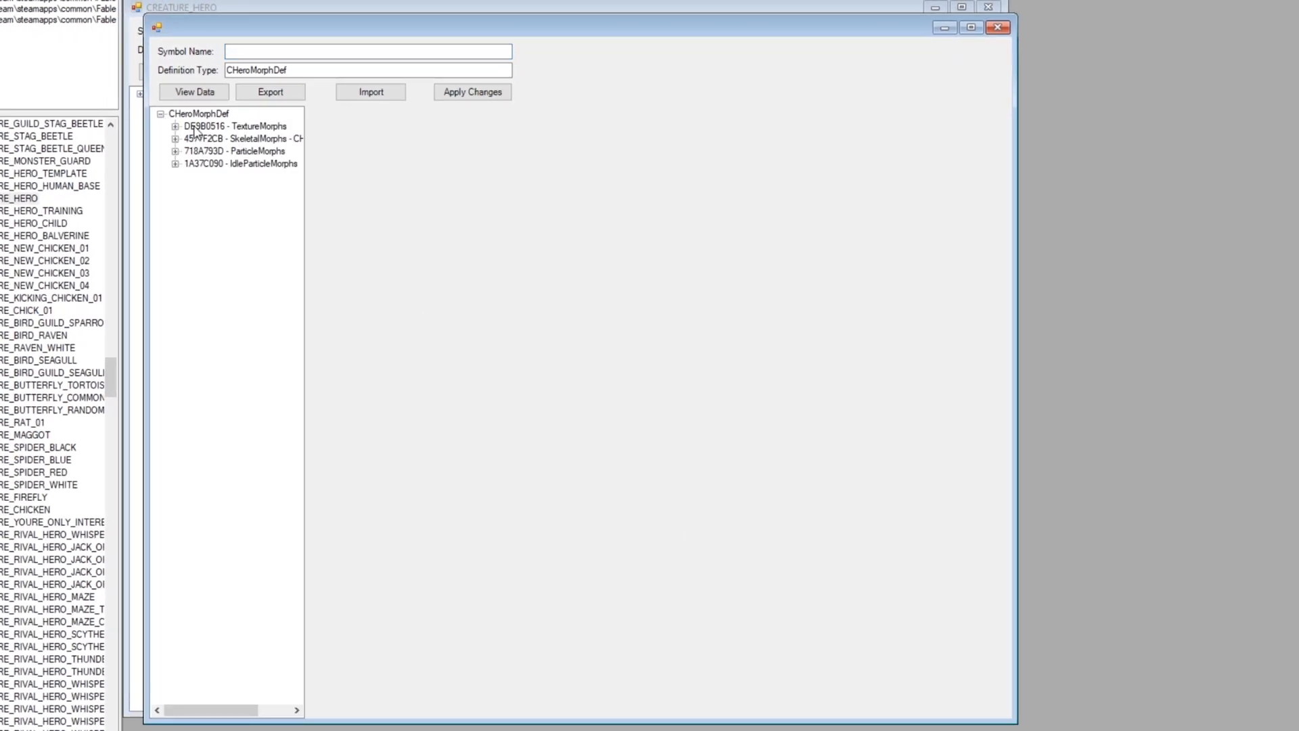
Expand TextureMorphs and delete the COMP_HERO_HAIRBUZZ_OLD morph entry.
{"action": "left_click", "coordinate": [235, 125]}
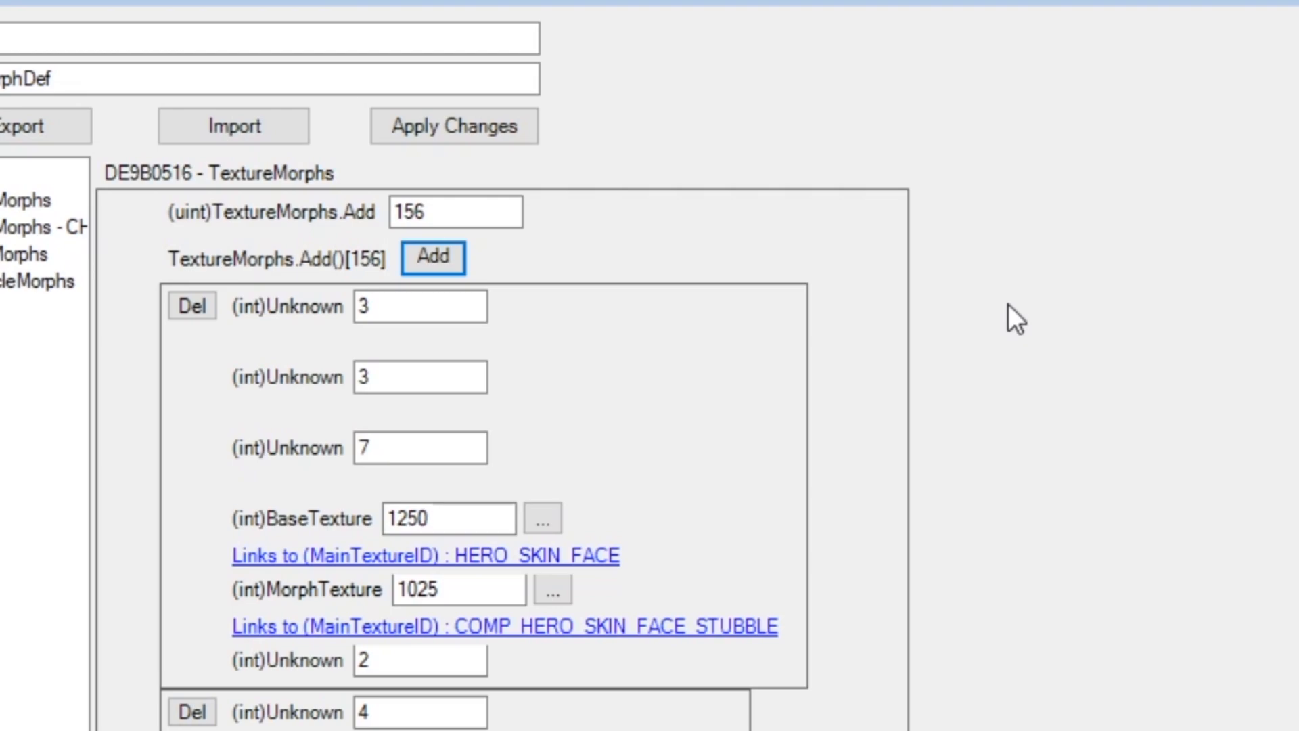
{"action": "mouse_move", "coordinate": [849, 552]}
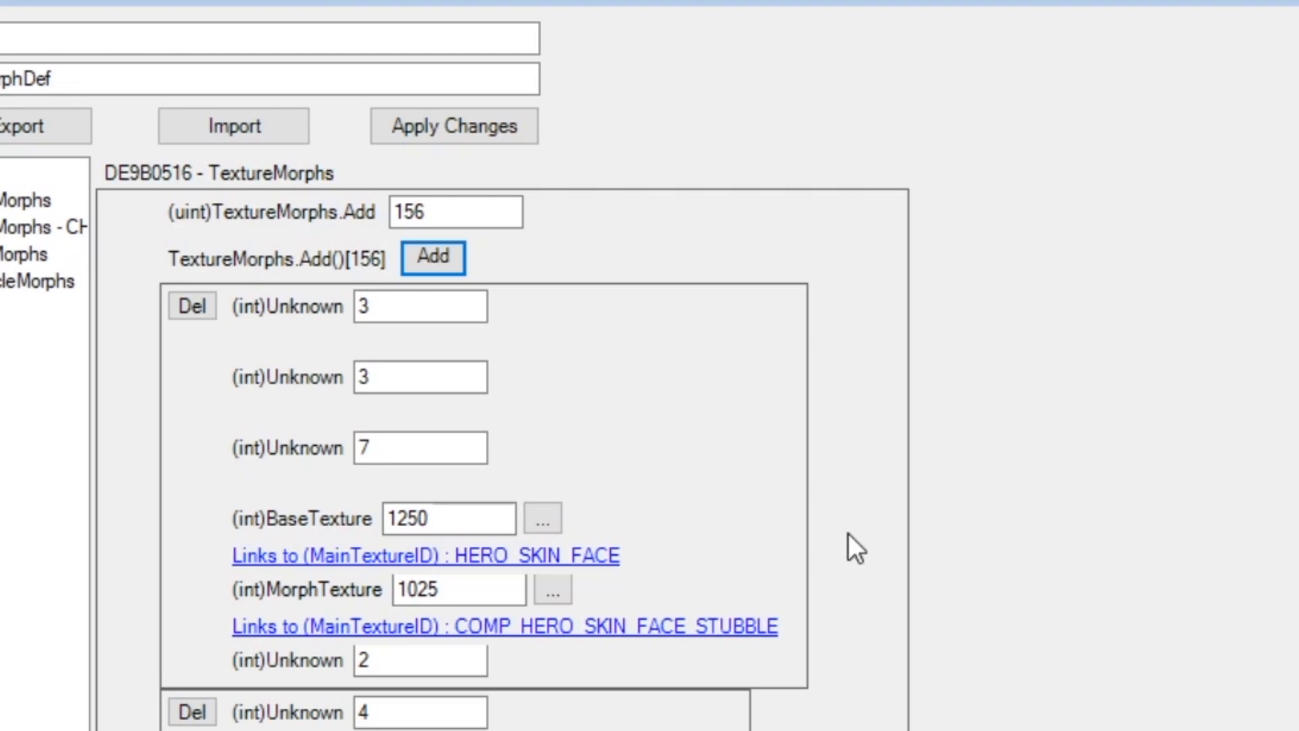
{"action": "scroll", "scroll_direction": "down", "scroll_amount": 3}
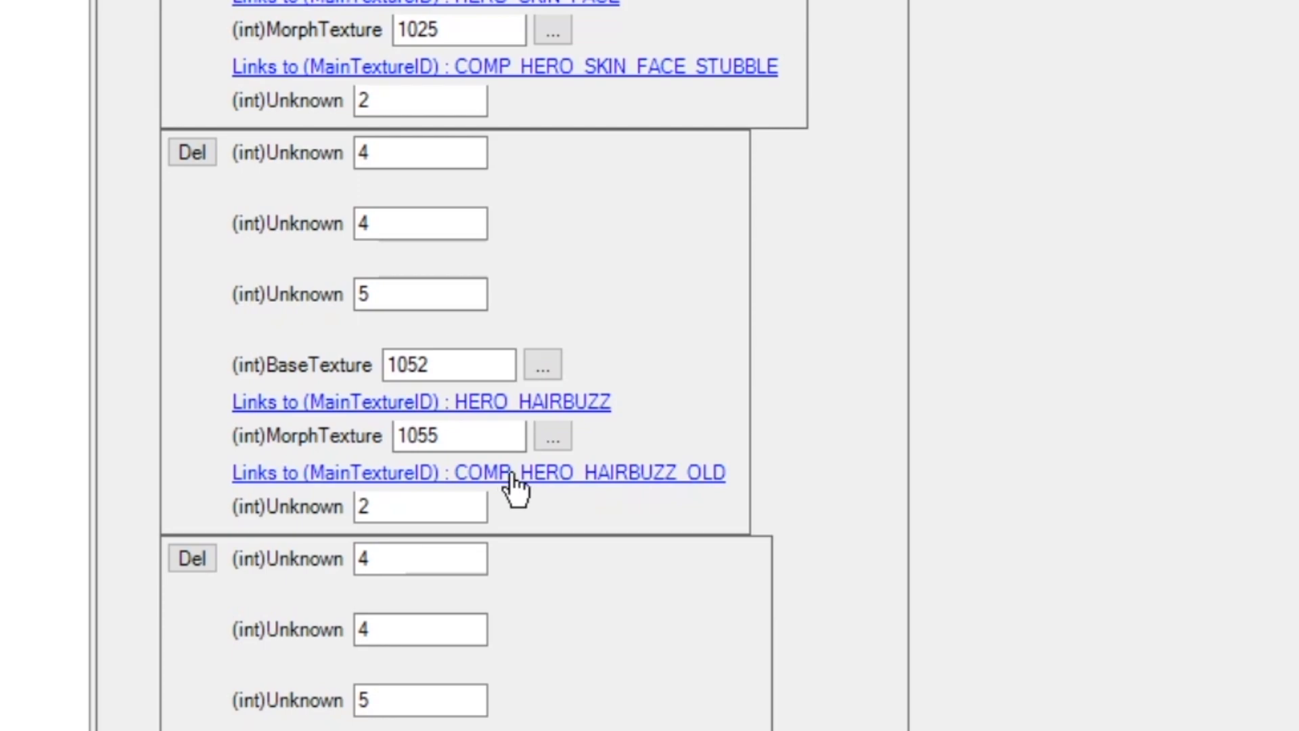
{"action": "mouse_move", "coordinate": [438, 336]}
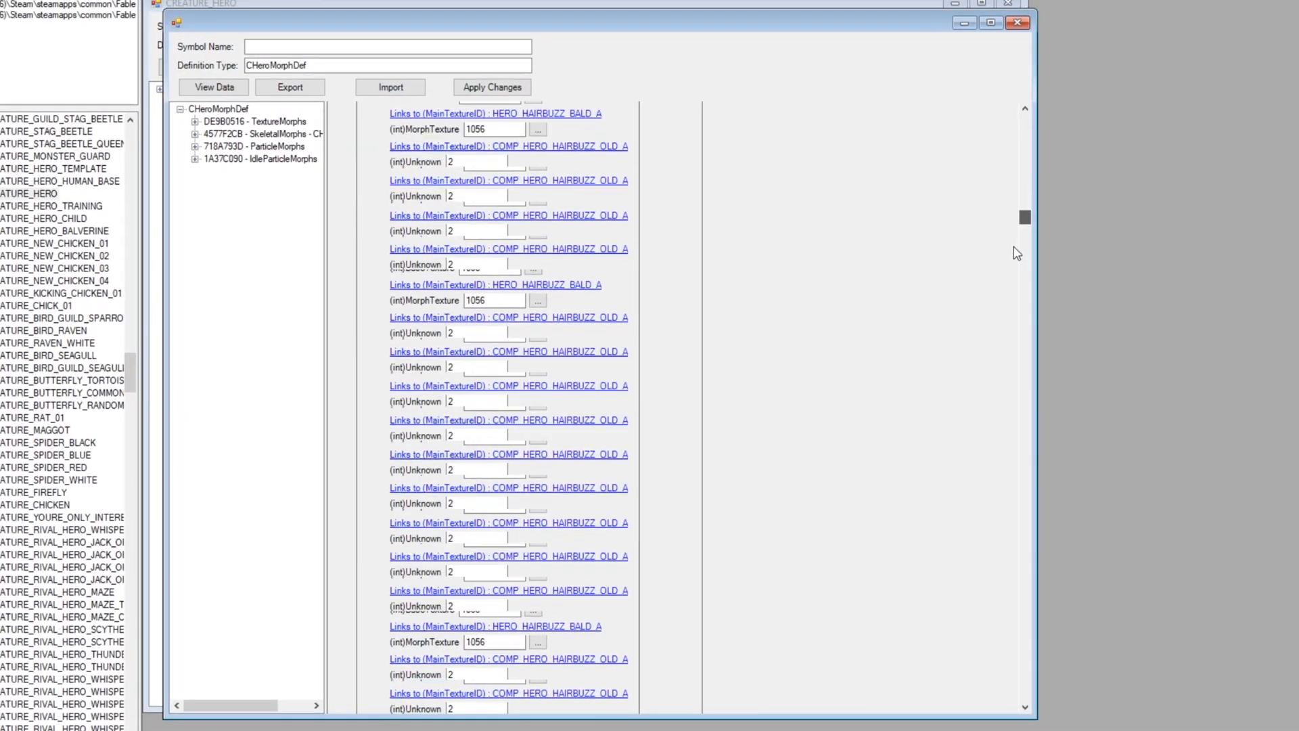
{"action": "scroll", "scroll_direction": "down", "scroll_amount": 3}
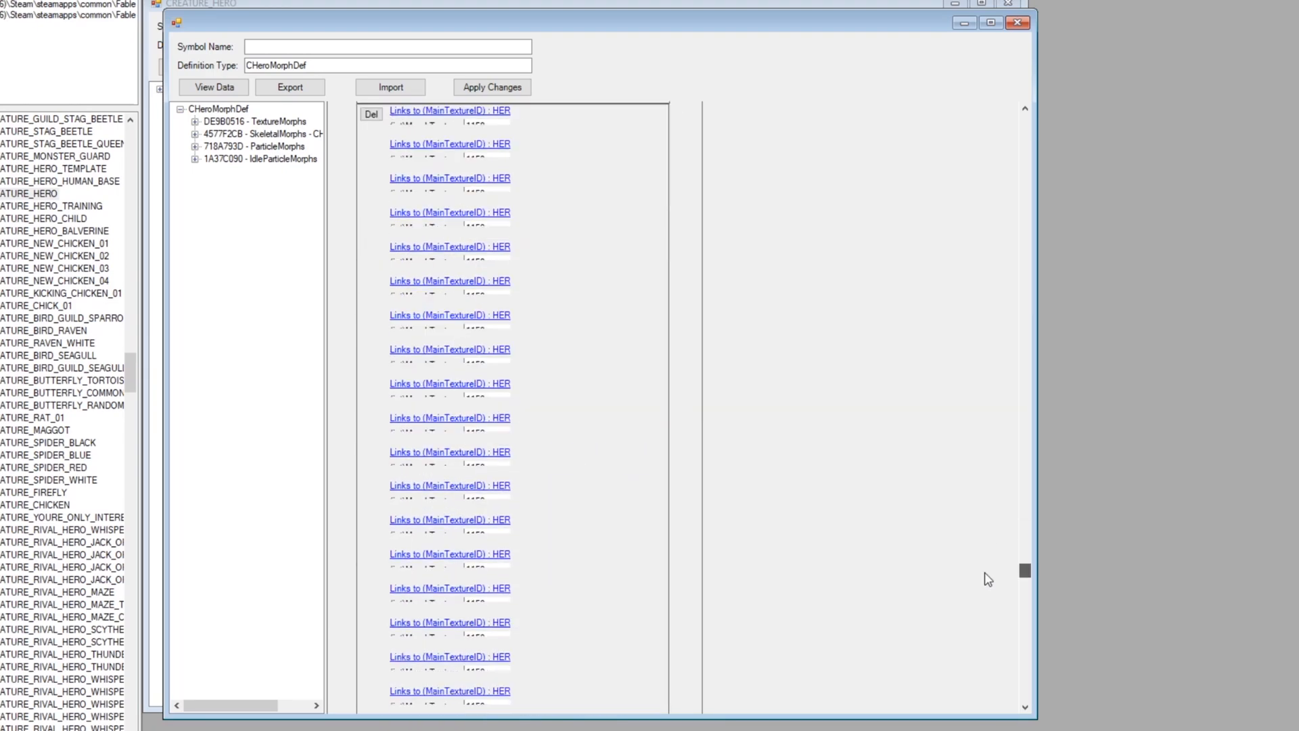
{"action": "scroll", "scroll_direction": "down", "scroll_amount": 3}
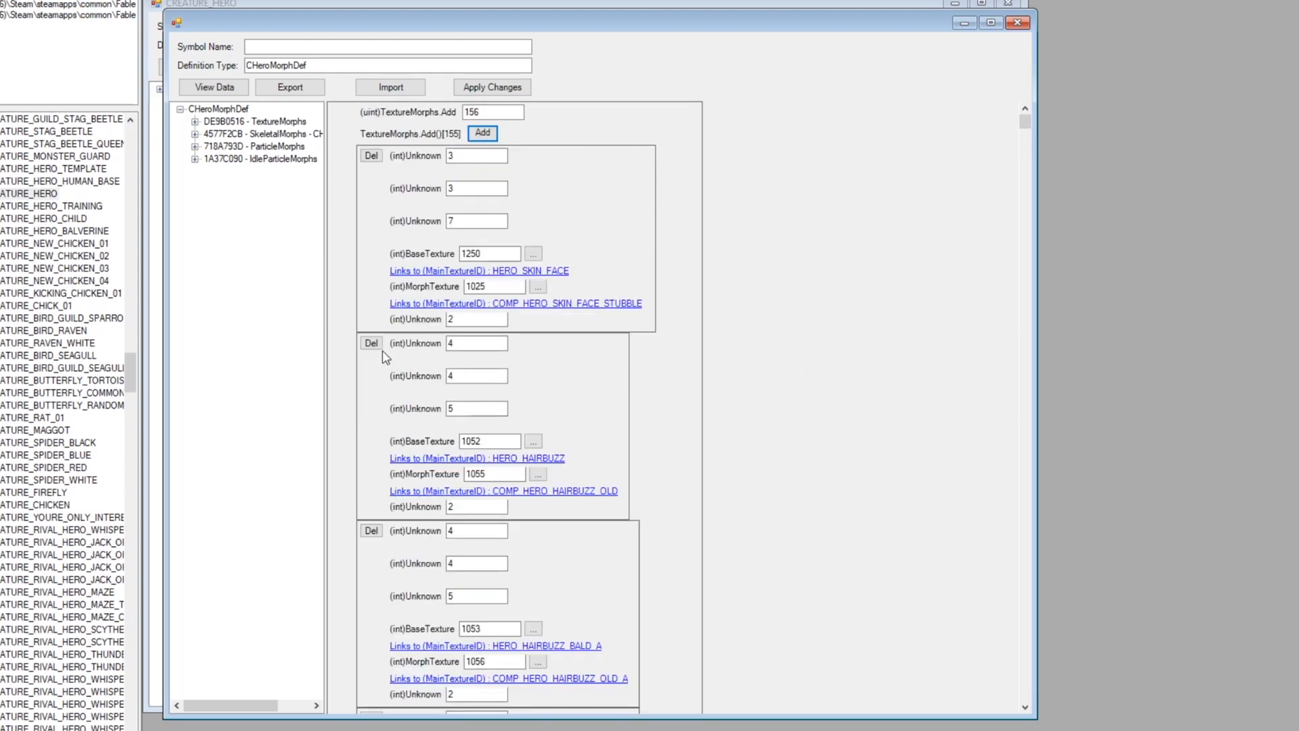
{"action": "left_click", "coordinate": [371, 344]}
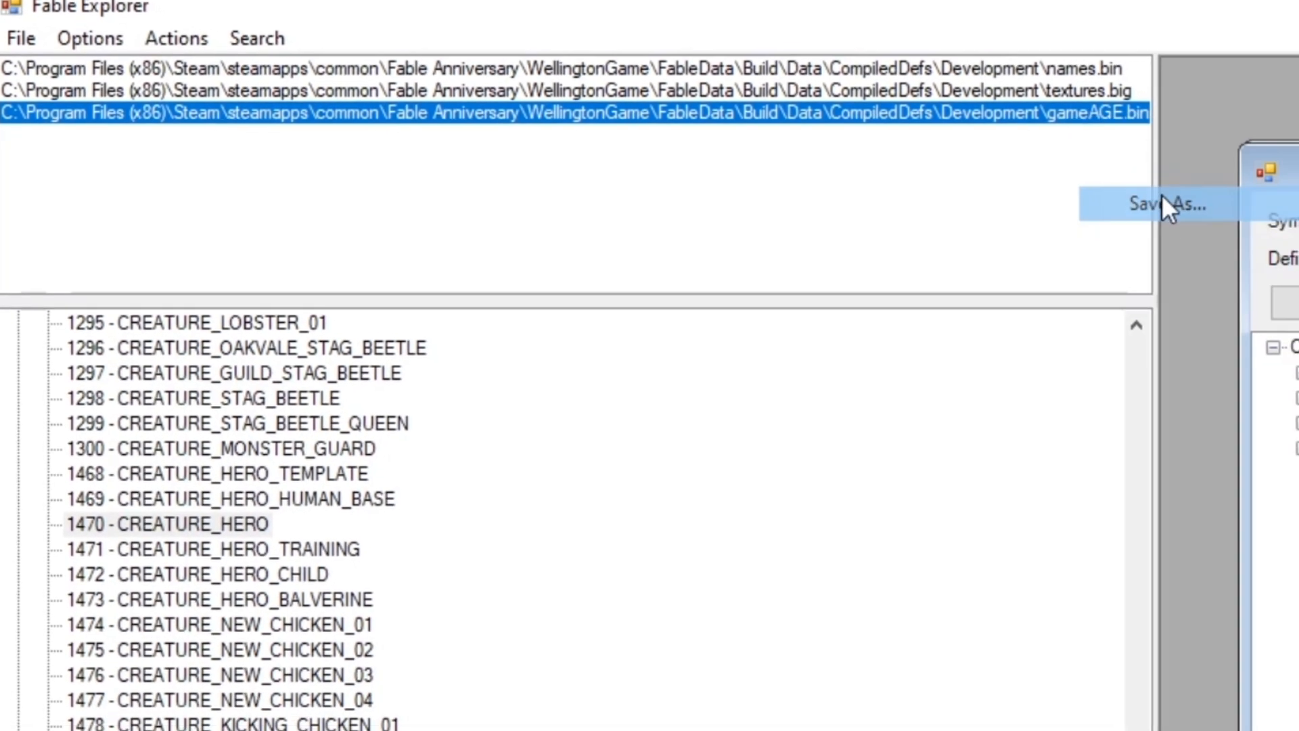
Start a Save As of the edited gameAGE.bin into the Development folder.
{"action": "left_click", "coordinate": [1161, 205]}
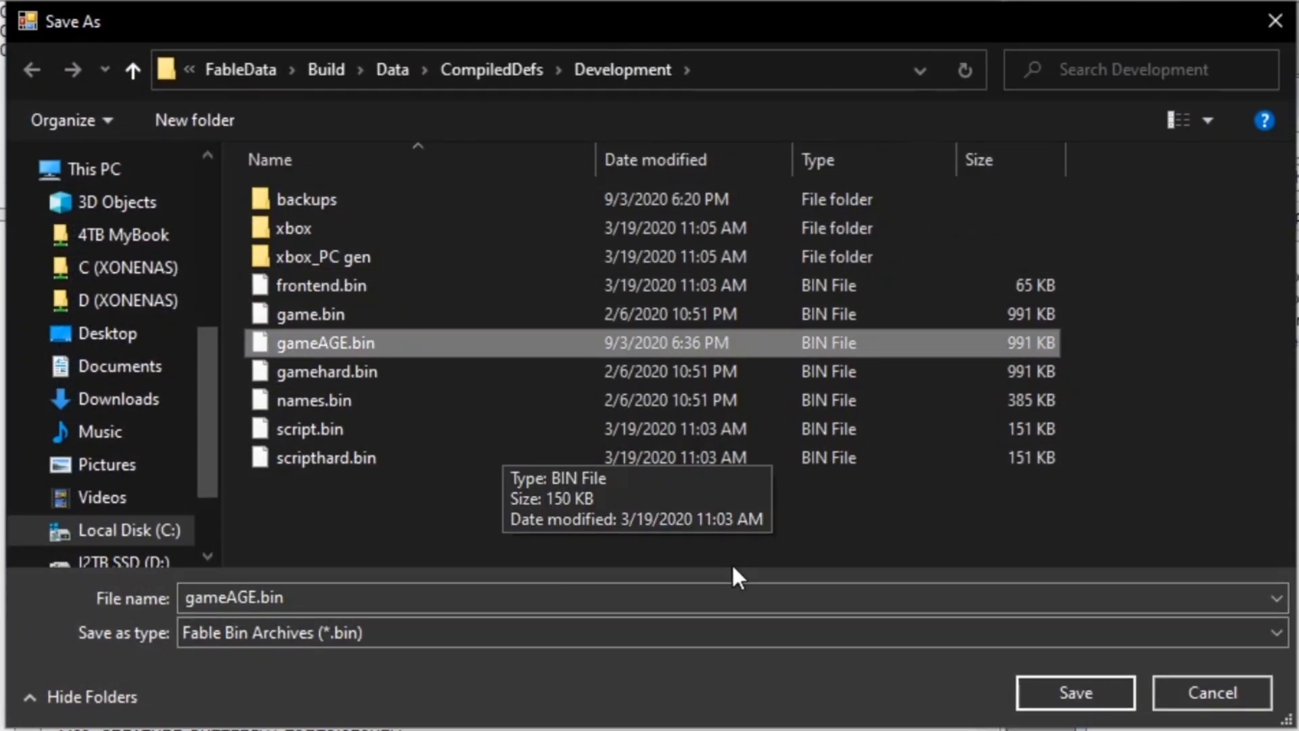
{"action": "left_click", "coordinate": [230, 598]}
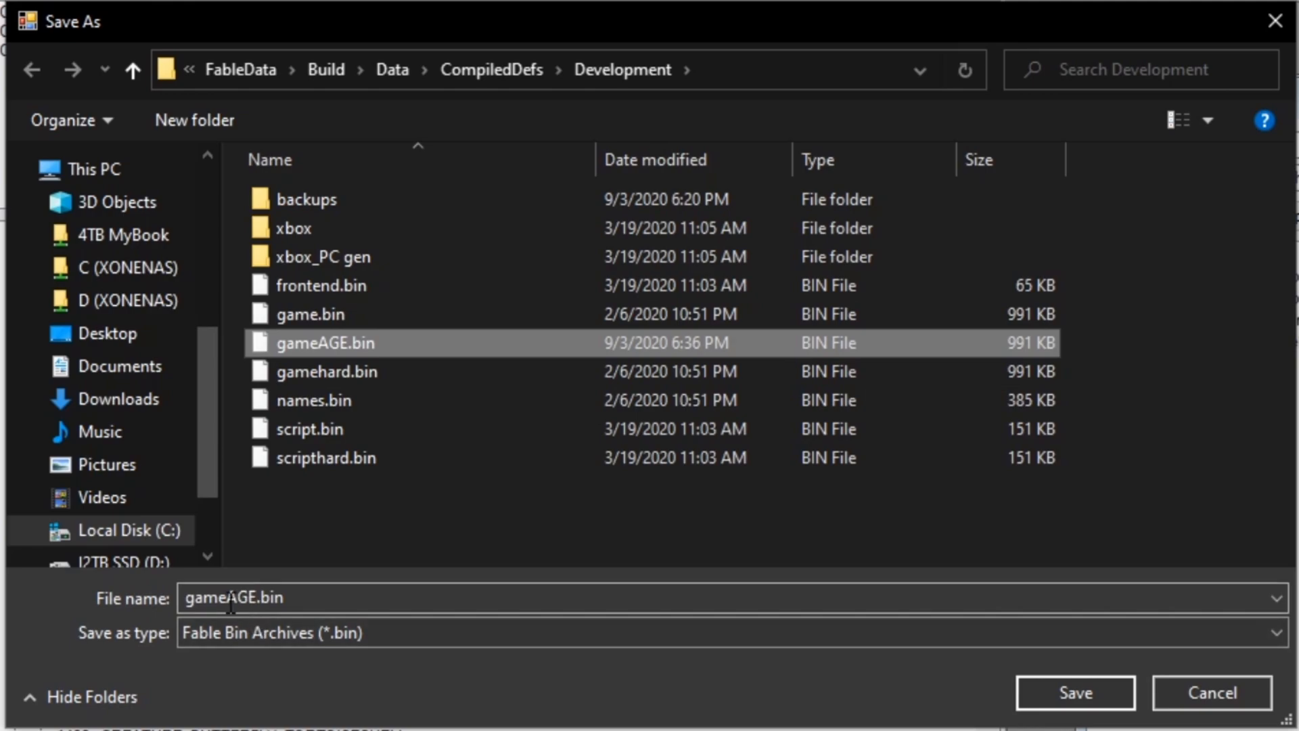